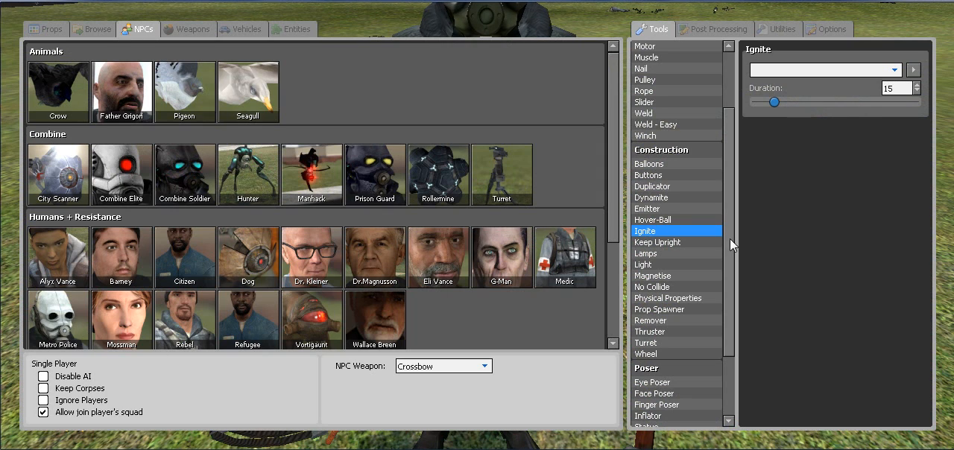
Equip the Cameras tool under Render, assign it a number key and enable Toggle
scroll("down", 3)
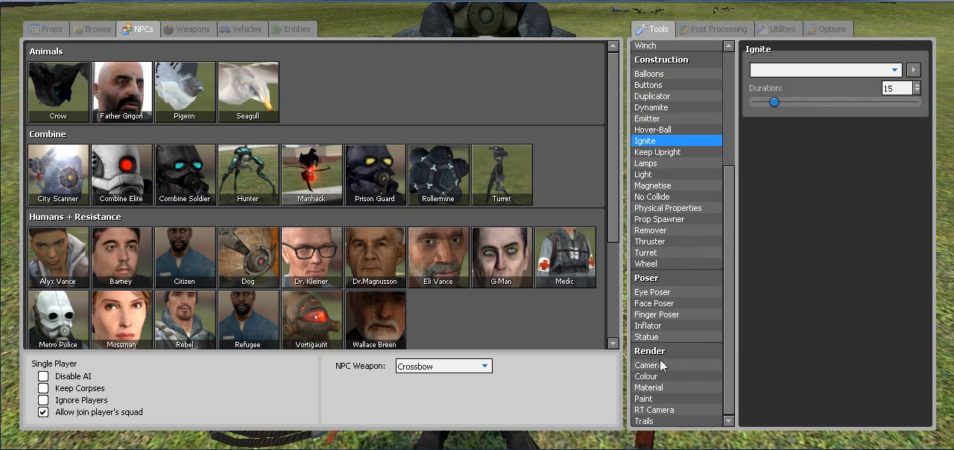
left_click(650, 364)
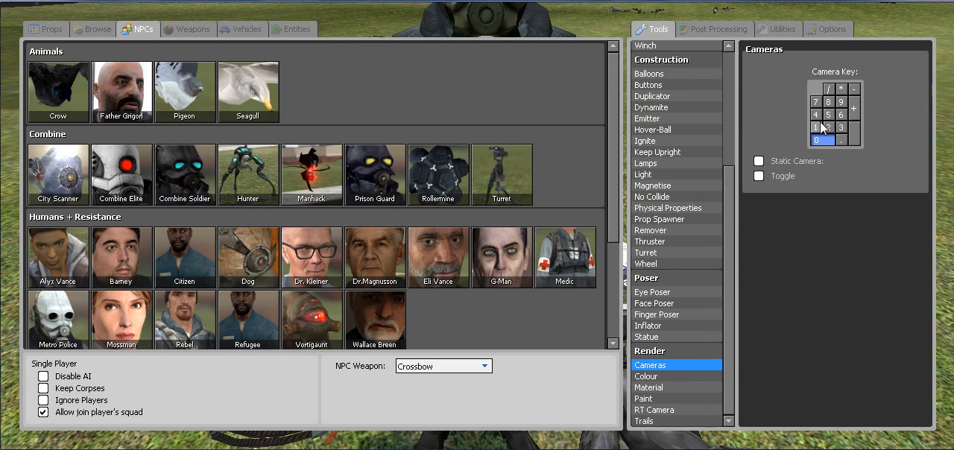
left_click(818, 129)
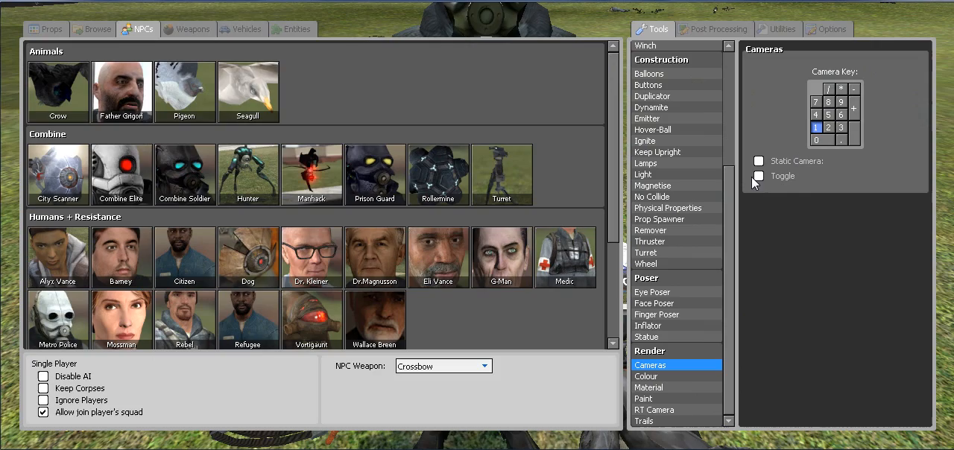
left_click(759, 176)
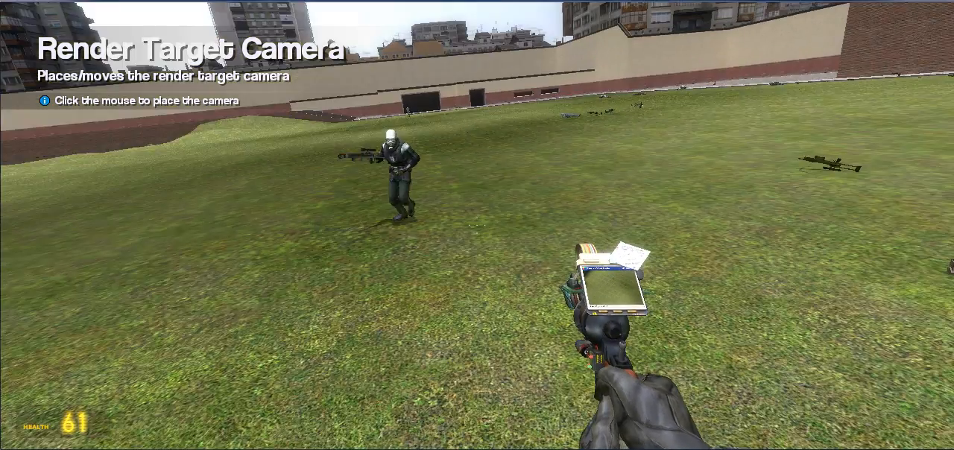
Place the RT camera in the world near the Combine soldier
key("q")
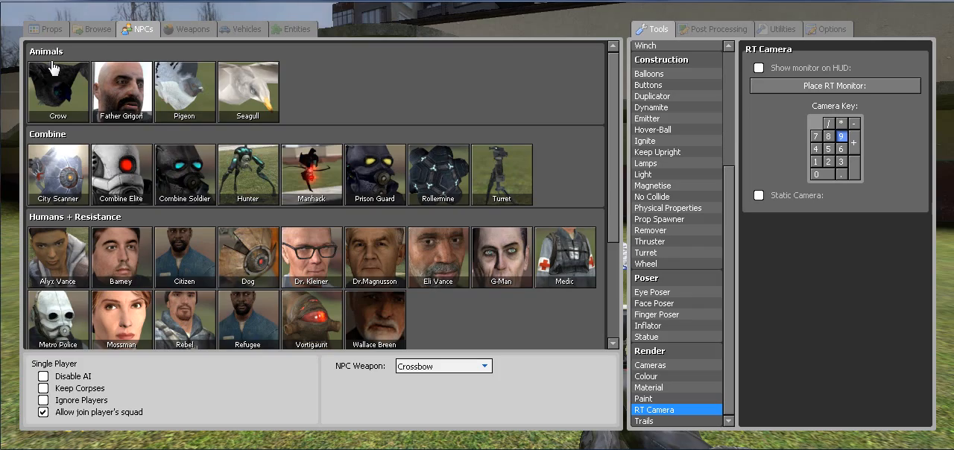
Switch from the NPC catalogue to Useful Construction Props and equip the Material tool
left_click(836, 87)
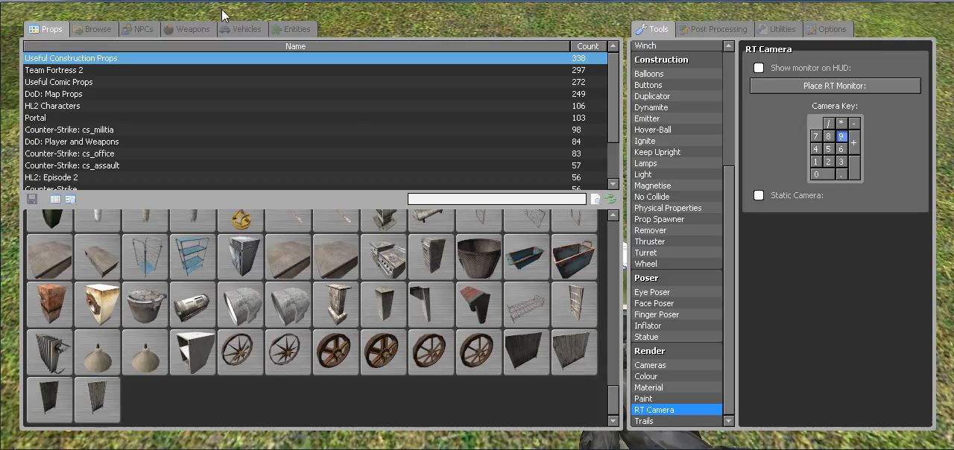
left_click(835, 86)
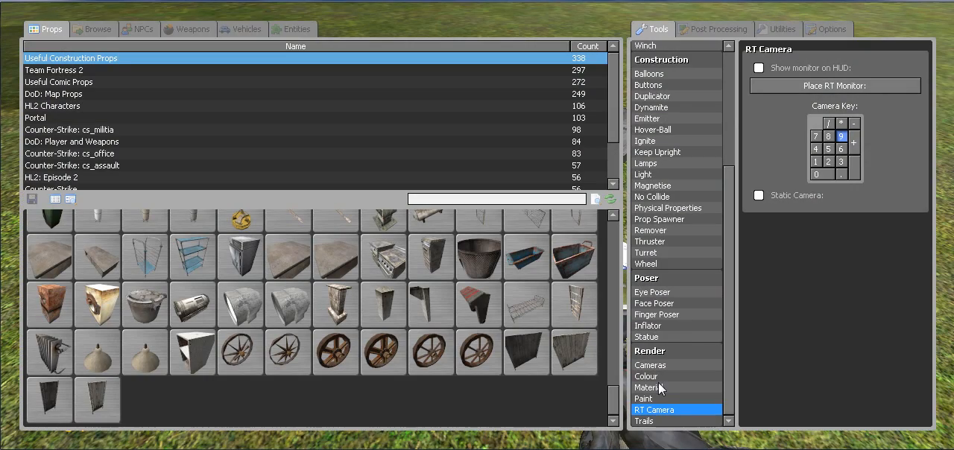
left_click(649, 388)
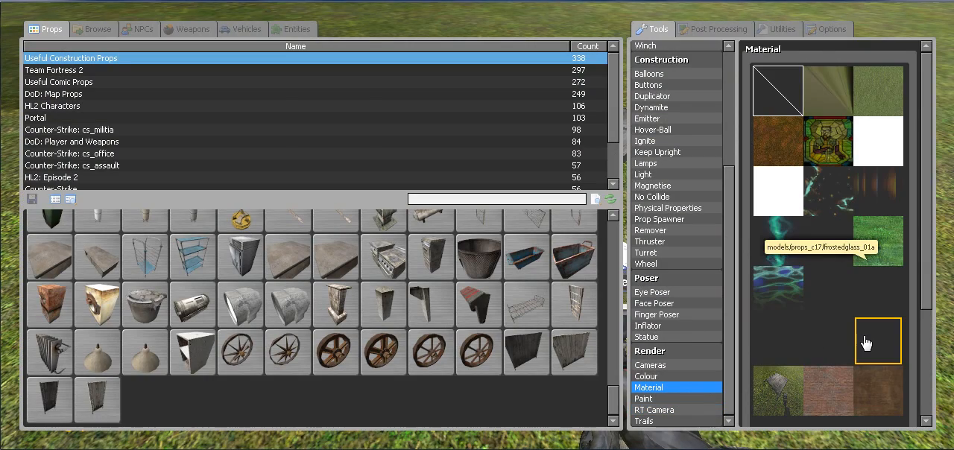